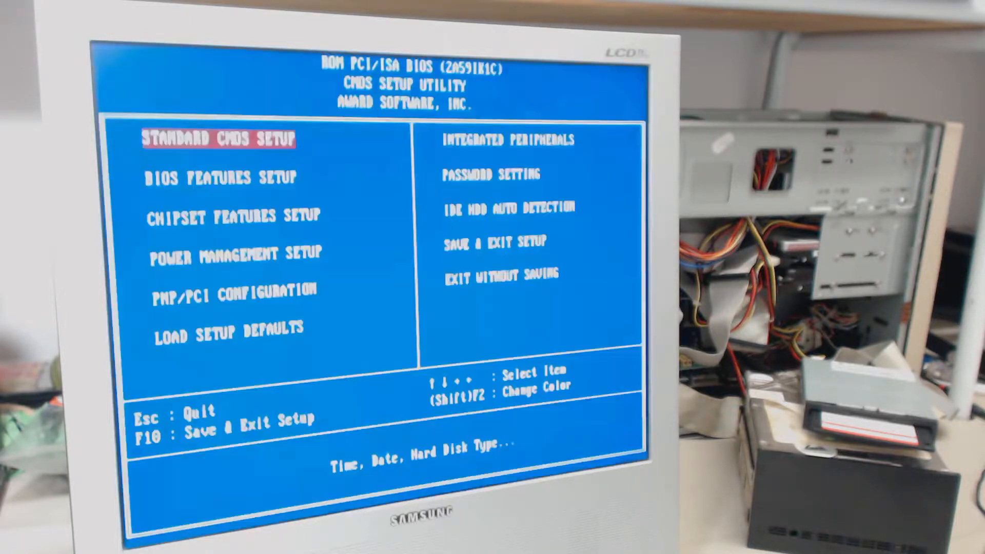
- Review the Integrated Peripherals IDE UDMA and on-chip PCI IDE settings, then exit setup to reboot
key(Right)
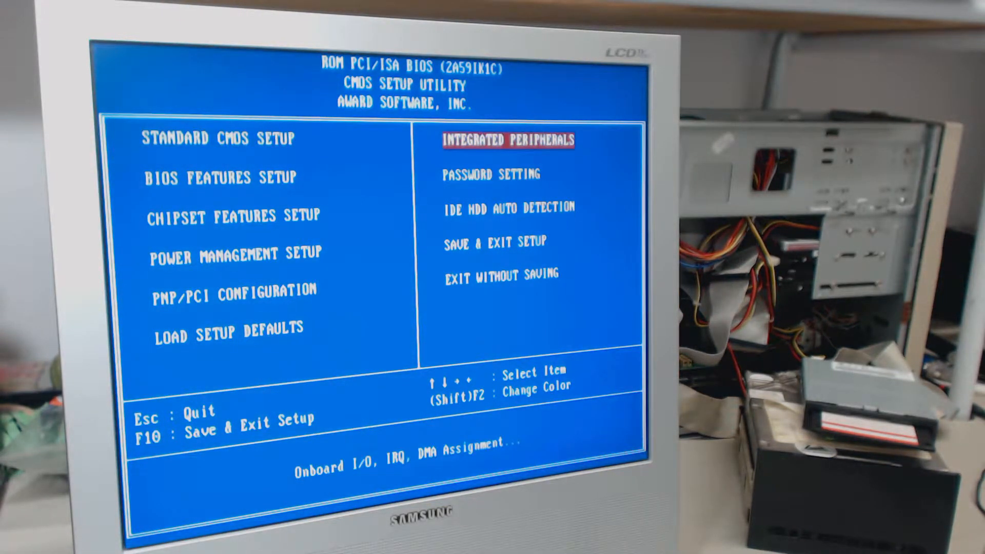
key(enter)
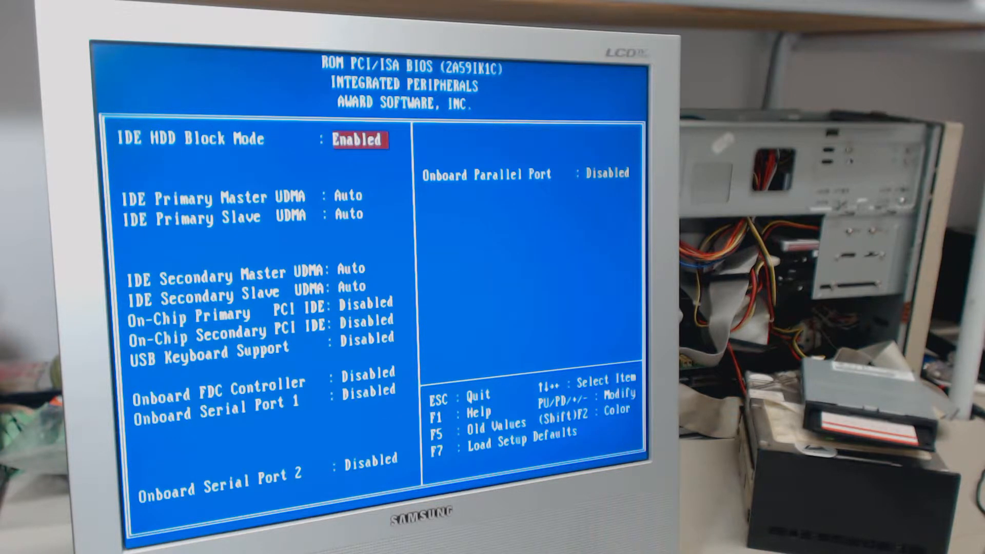
key(down)
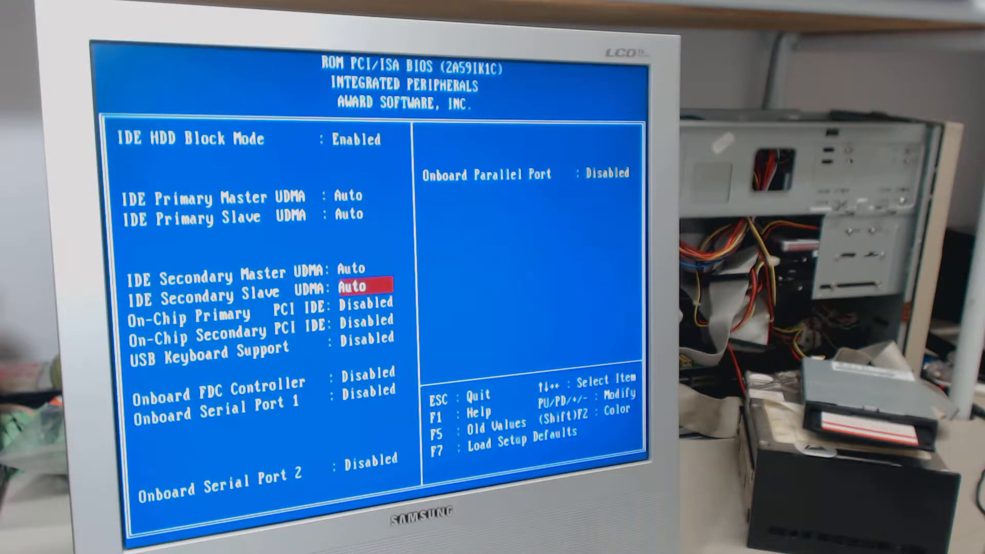
key(down)
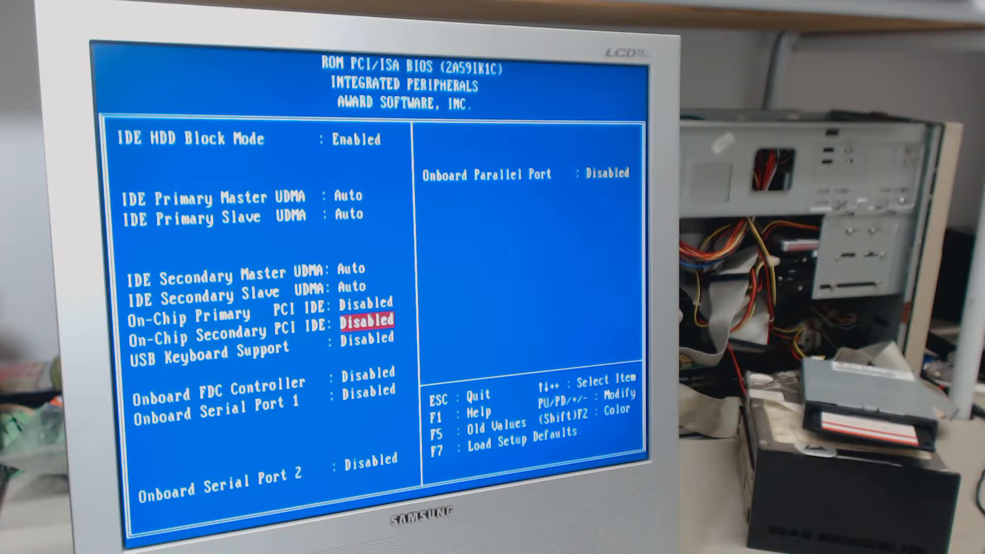
key(down)
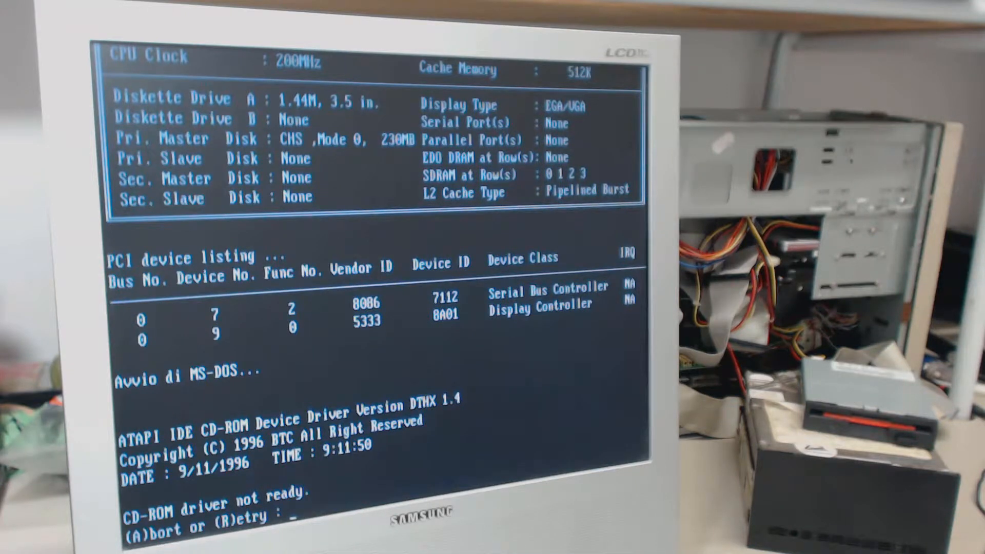
- Abort the CD-ROM driver, load KEYB US, and jump DEBUG to G=C000:5
text(a)
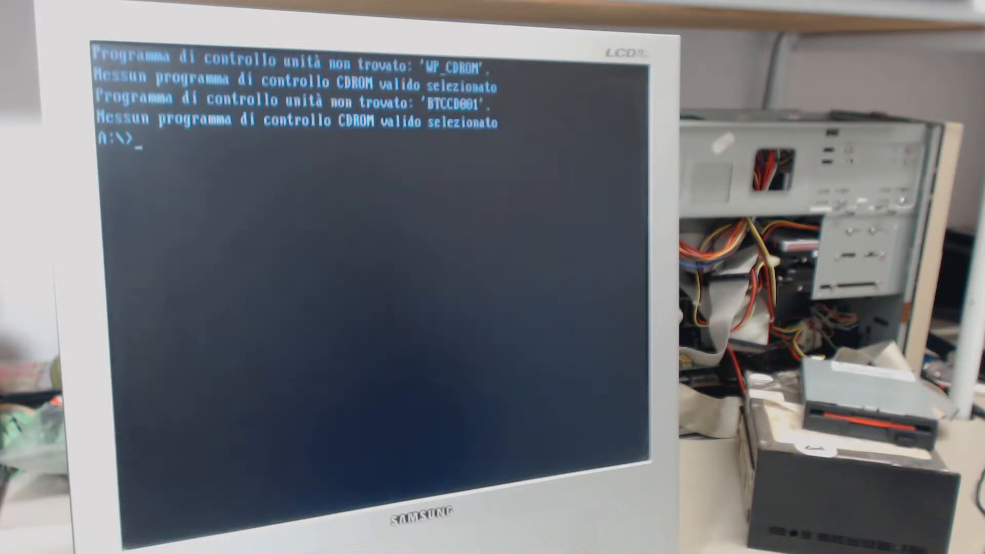
text(KEYB US)
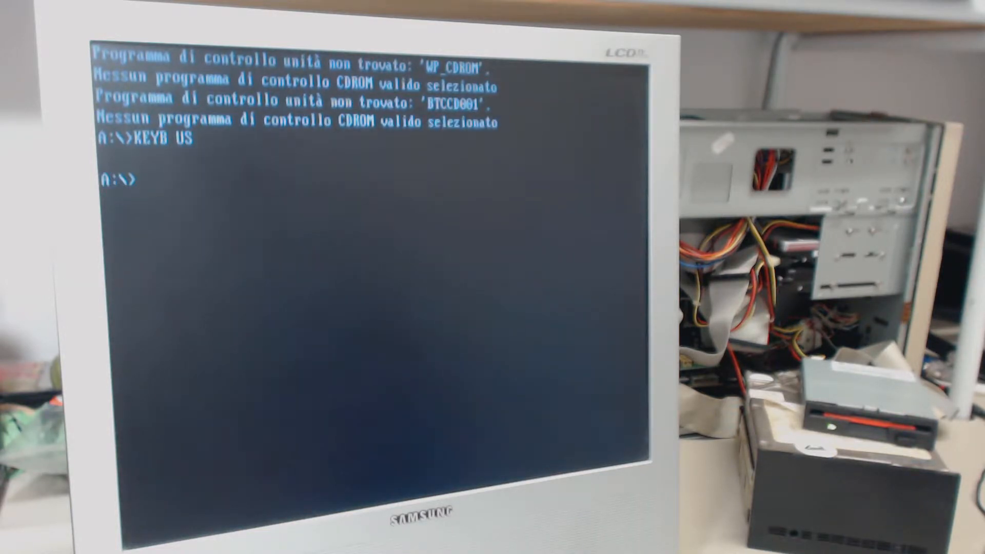
text(DEBUG)
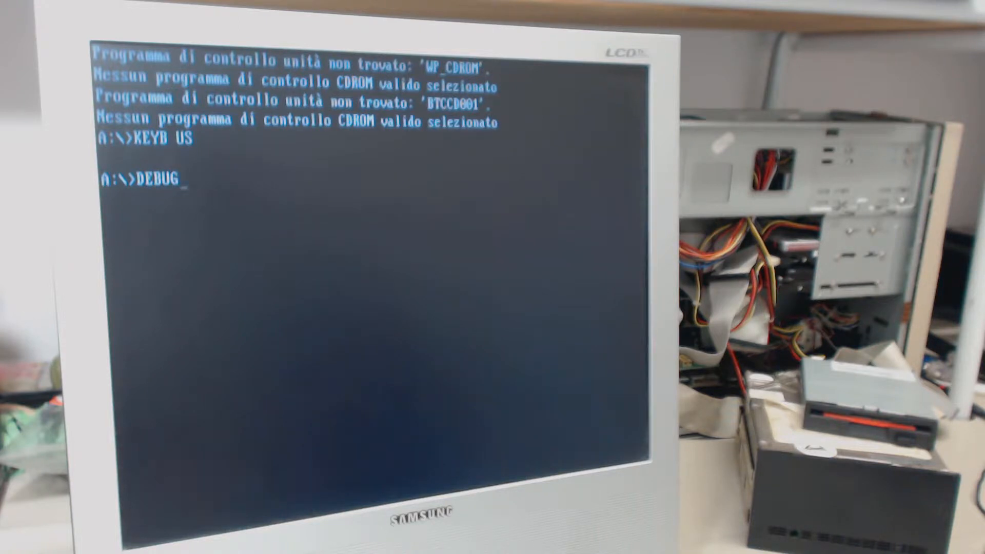
key(enter)
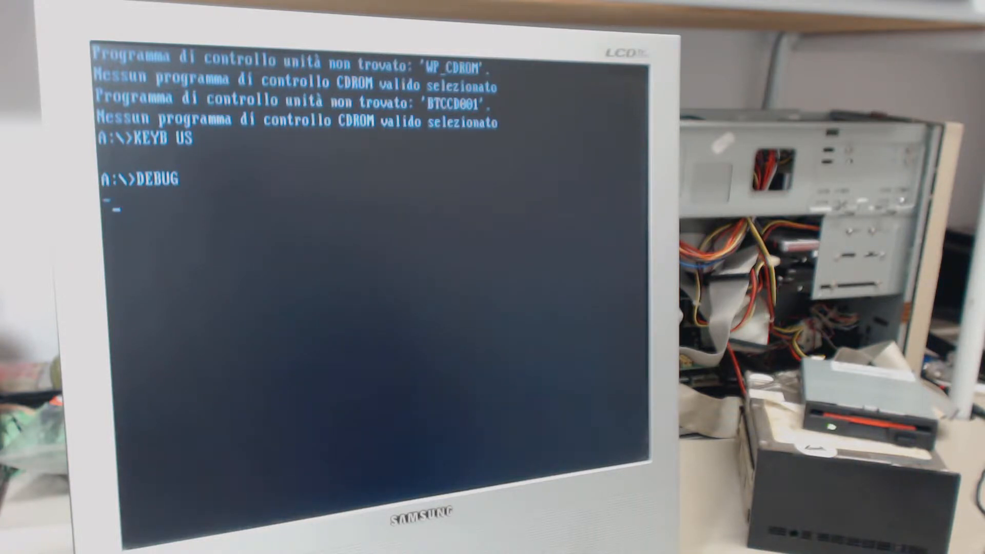
text(G)
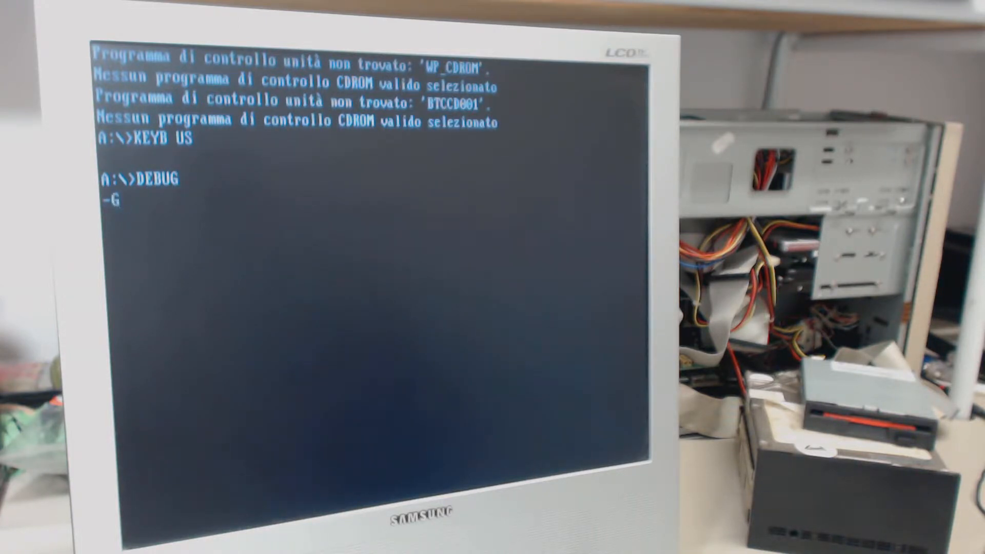
text(=C)
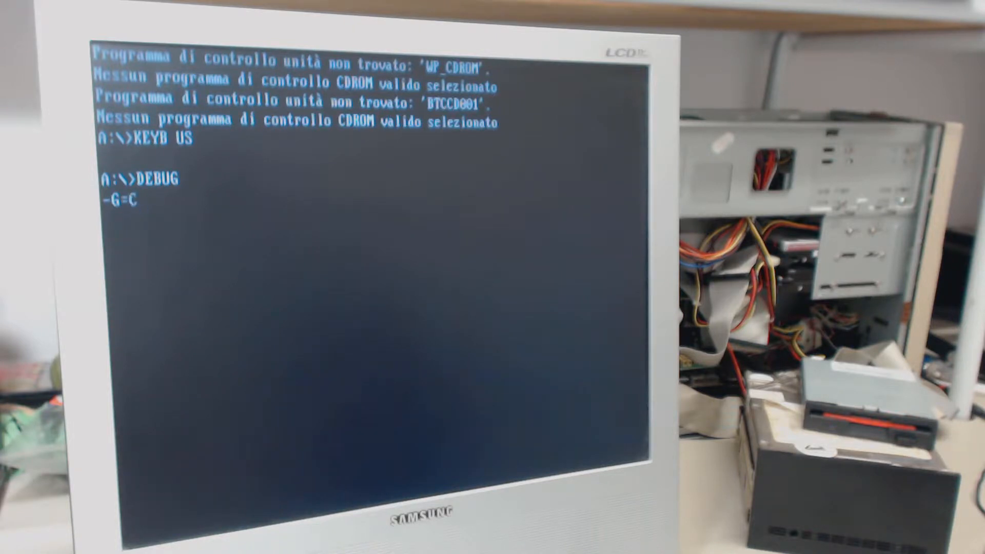
text(000)
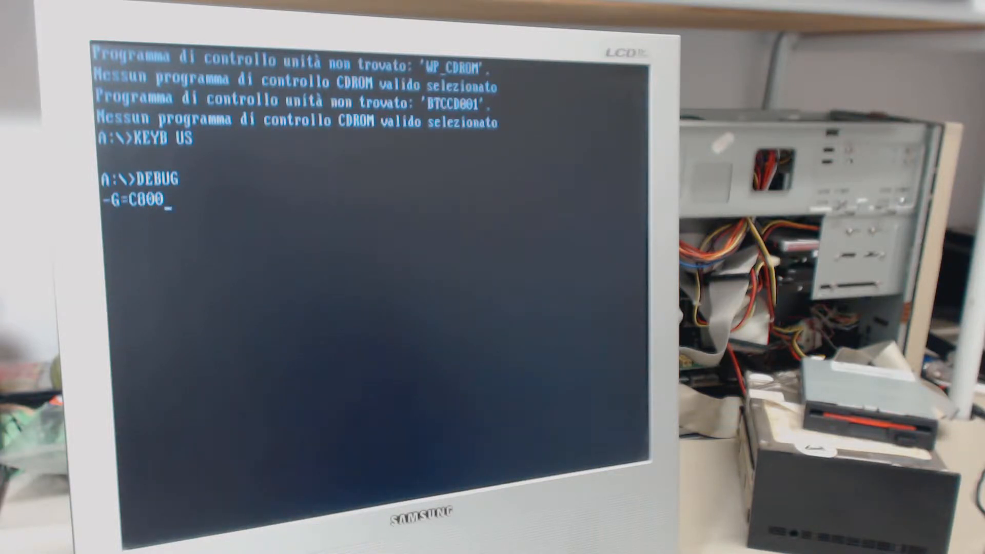
text(:5)
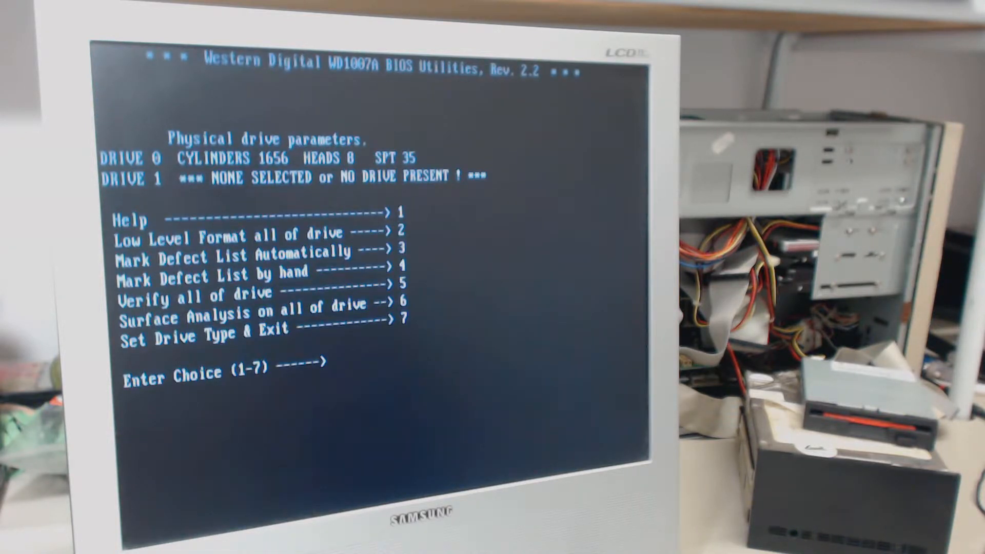
- Confirm the low-level format with option 7 and Y, then run CHKDSK C: and SCANDISK C
text(7)
text(2)
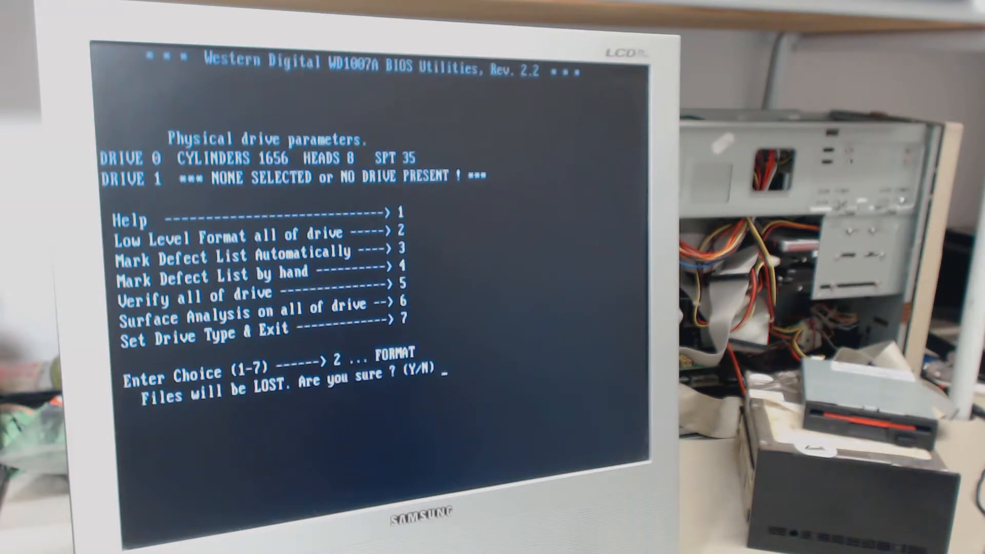
text(Y)
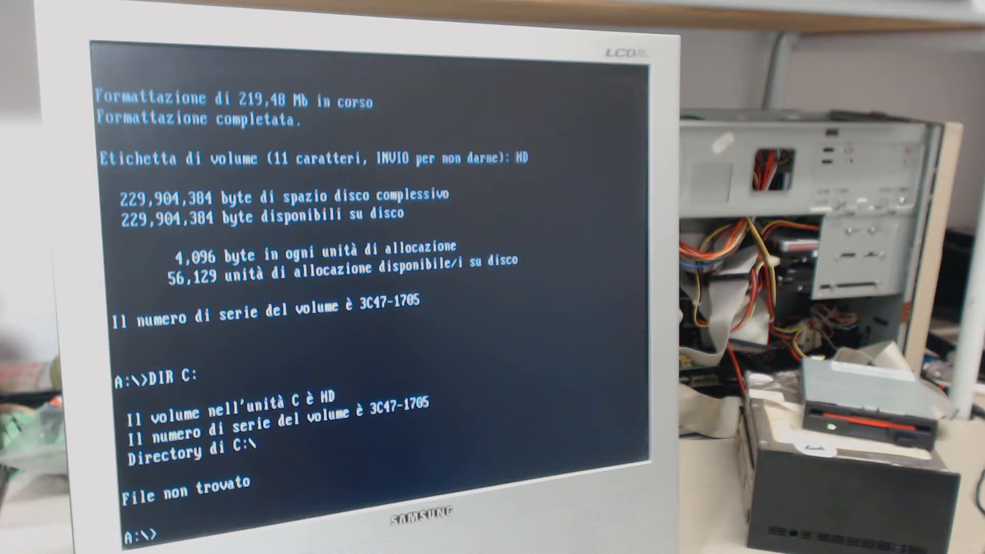
text(CHKDSK C:)
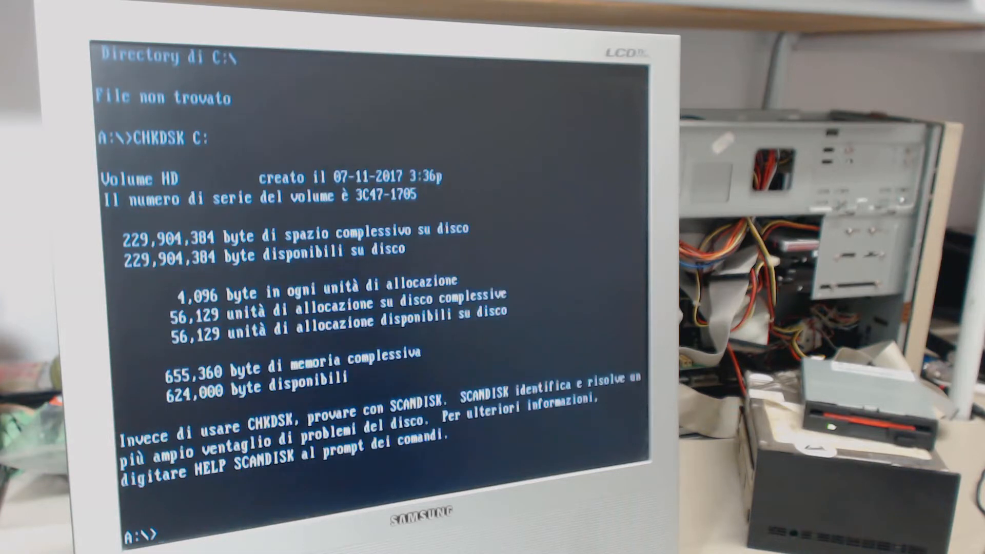
text(SCANDISK C)
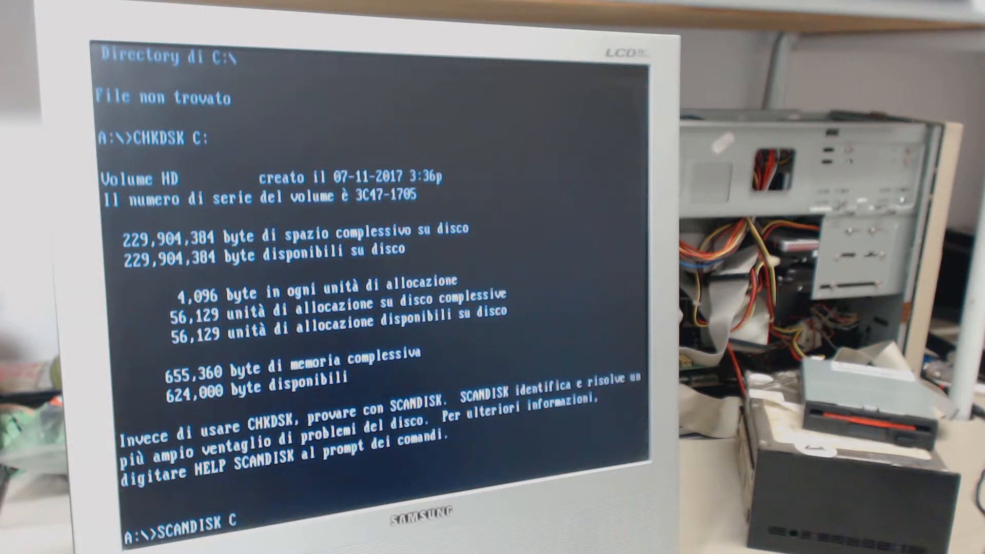
key(enter)
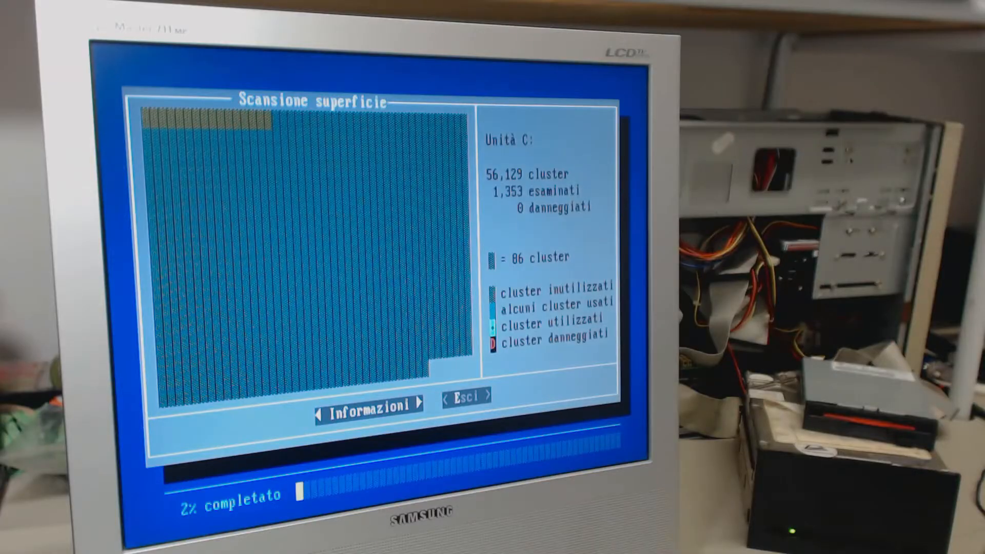